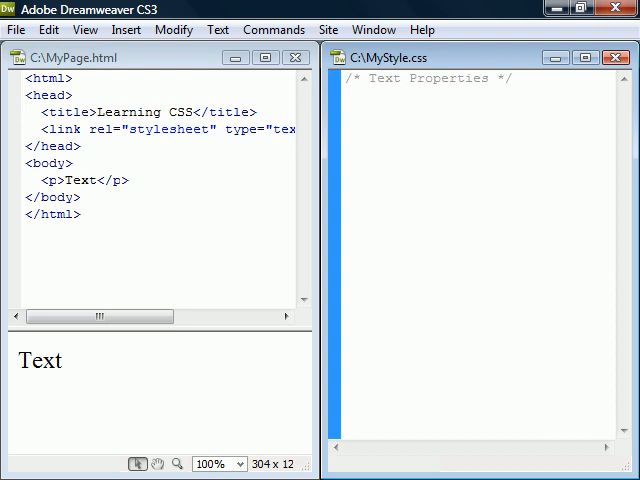
pyautogui.write('p { text-transform: uppercase; }')
pyautogui.write('p { text-indent: -5px; ')
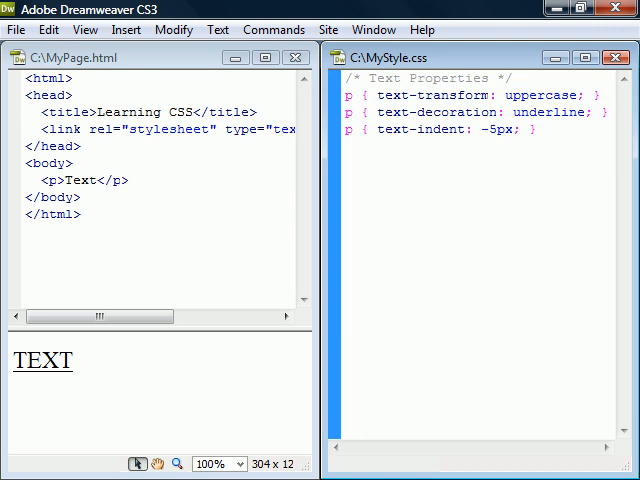
pyautogui.write('text-align: center; }')
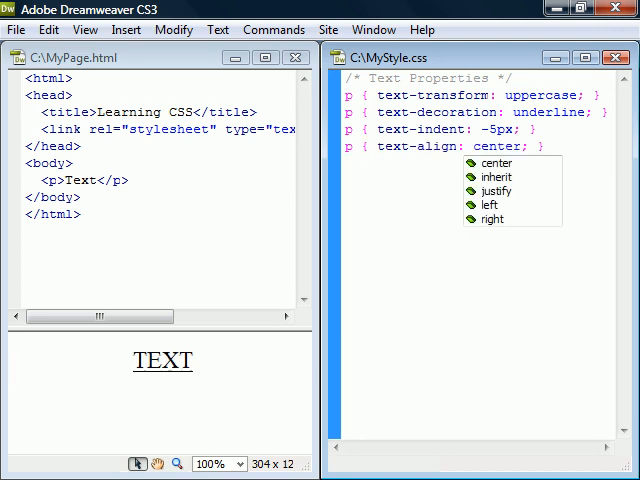